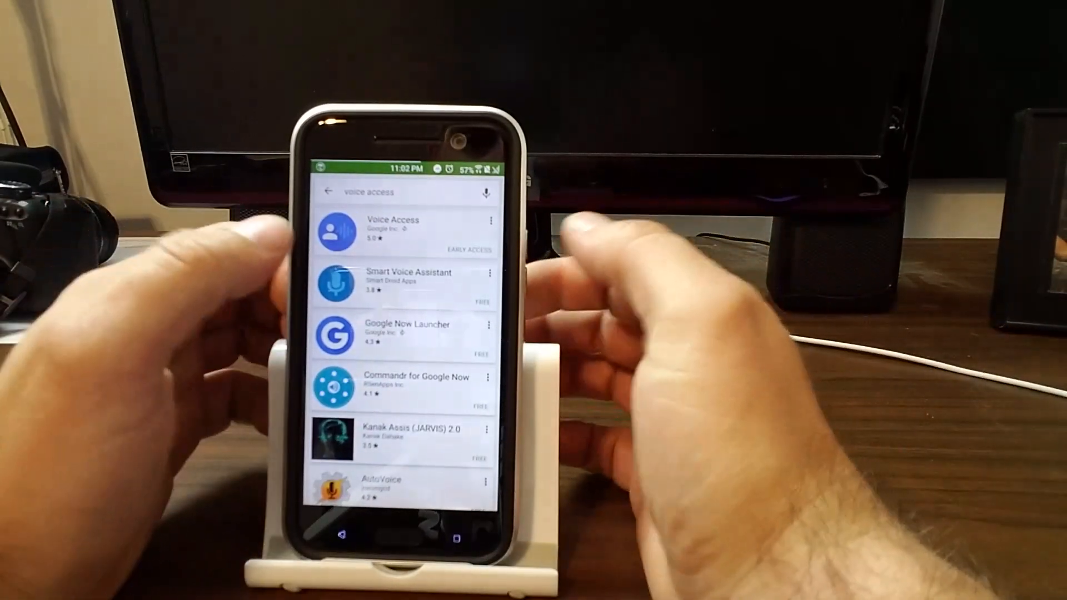
- Install Voice Access from its Play Store listing, launch it and agree to enable it in Accessibility
{"action": "left_click", "coordinate": [393, 231]}
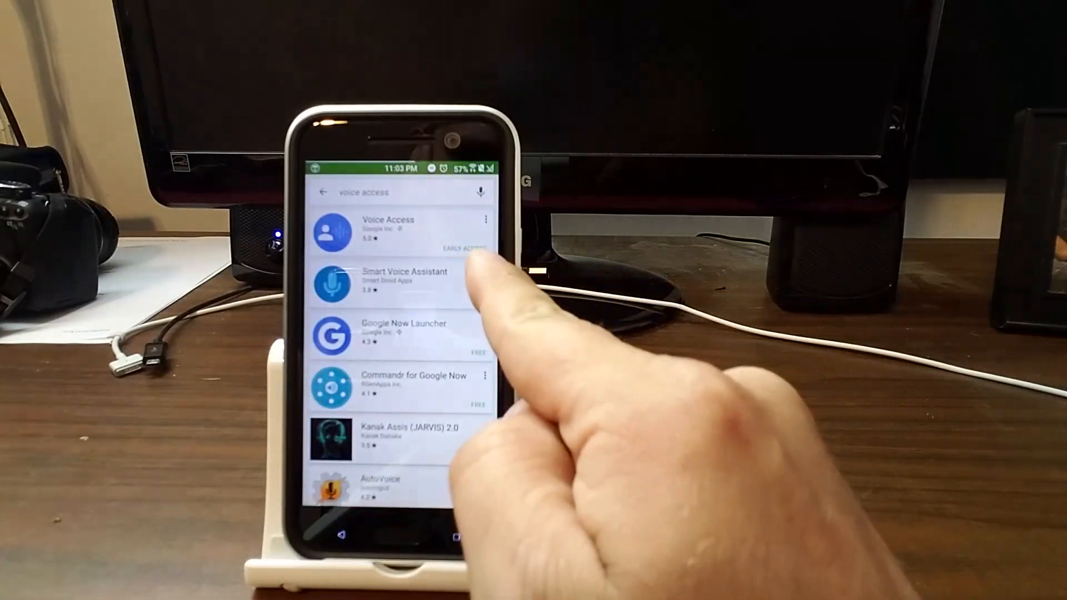
{"action": "left_click", "coordinate": [387, 234]}
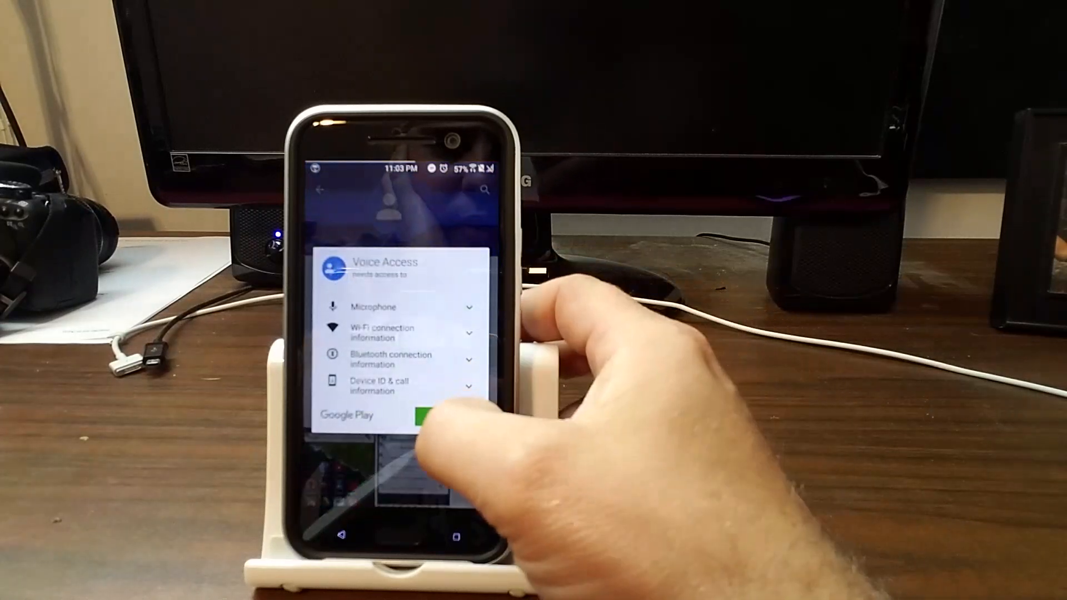
{"action": "left_click", "coordinate": [422, 415]}
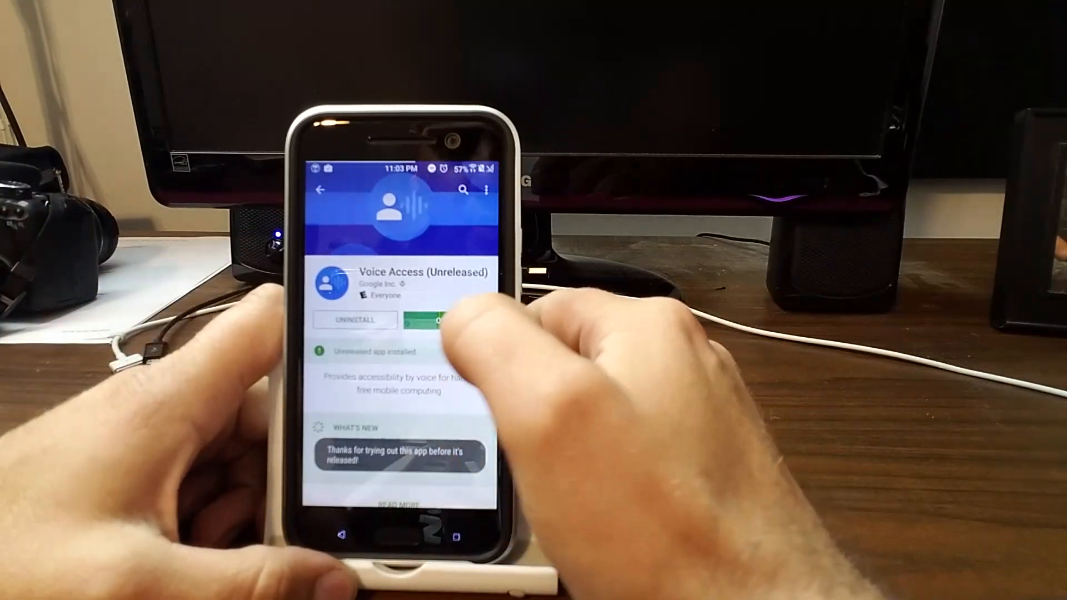
{"action": "left_click", "coordinate": [435, 320]}
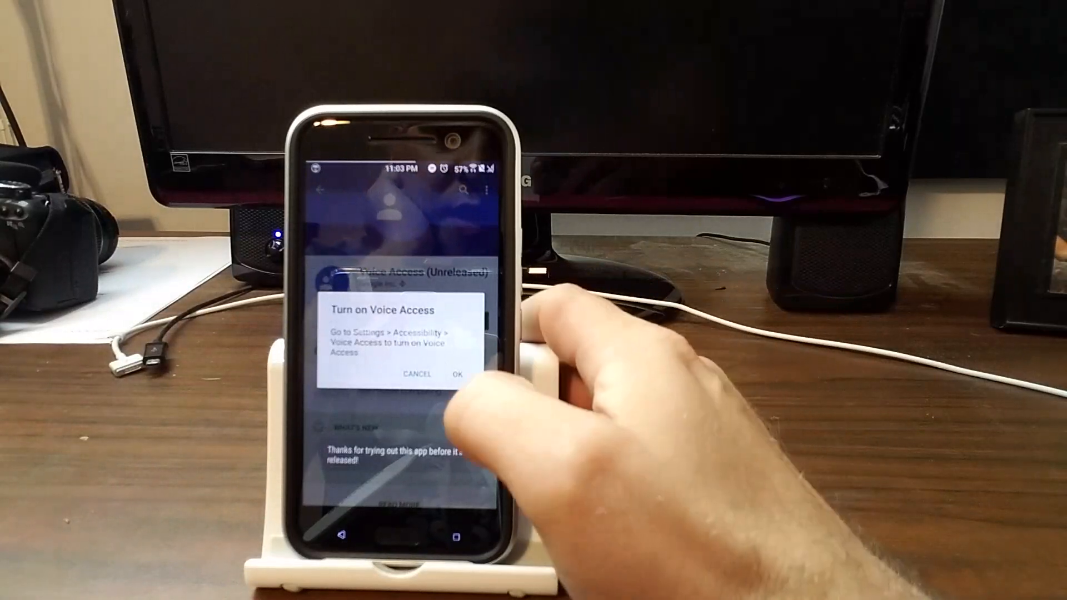
{"action": "left_click", "coordinate": [457, 375]}
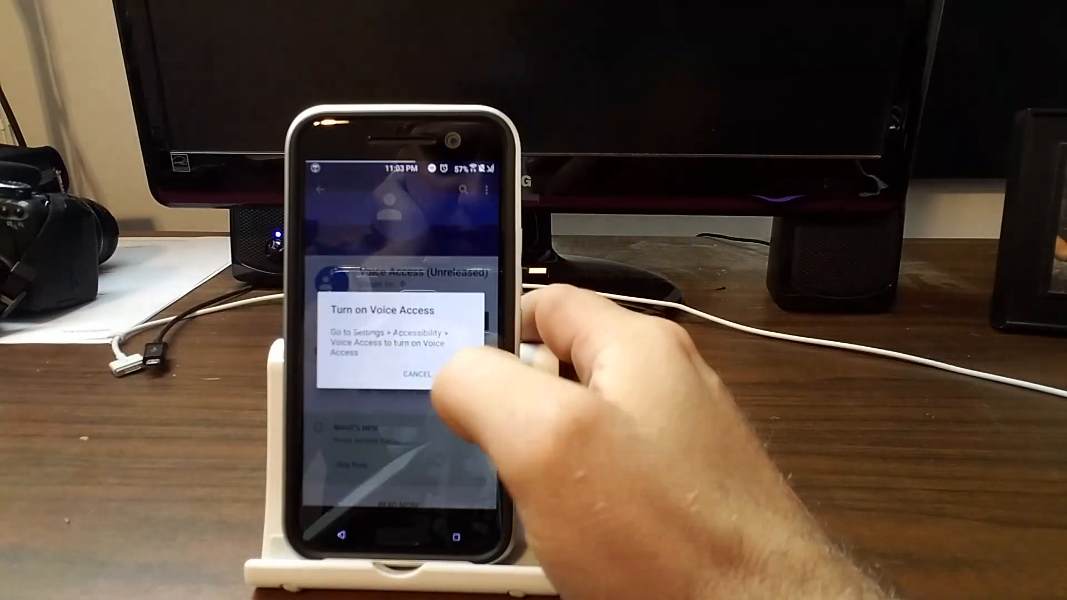
{"action": "left_click", "coordinate": [415, 374]}
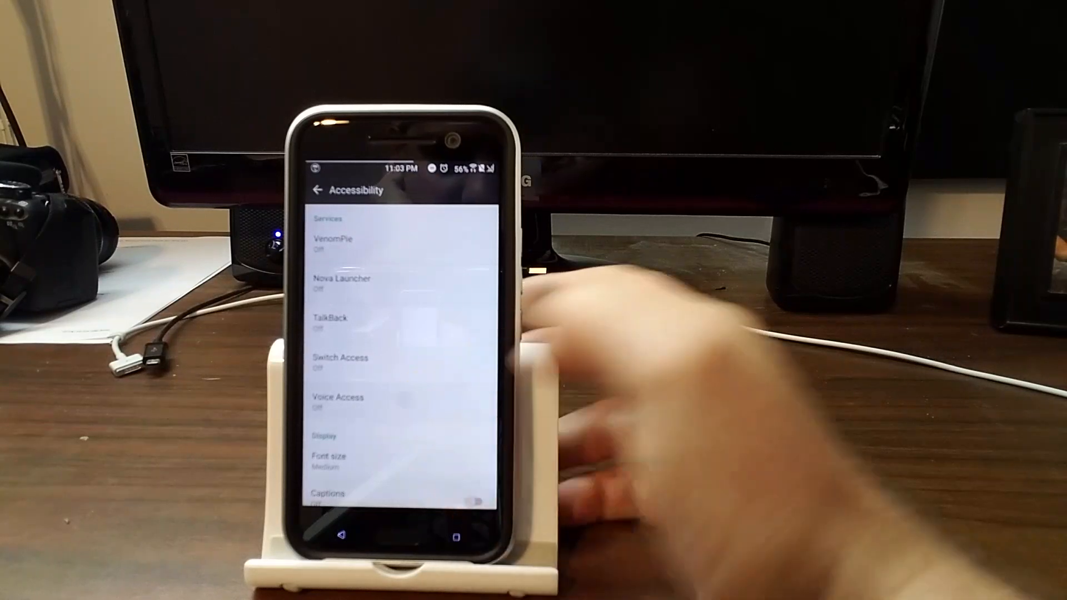
- Switch on the Voice Access service and confirm the 'Use Voice Access?' permission dialog
{"action": "left_click", "coordinate": [338, 401]}
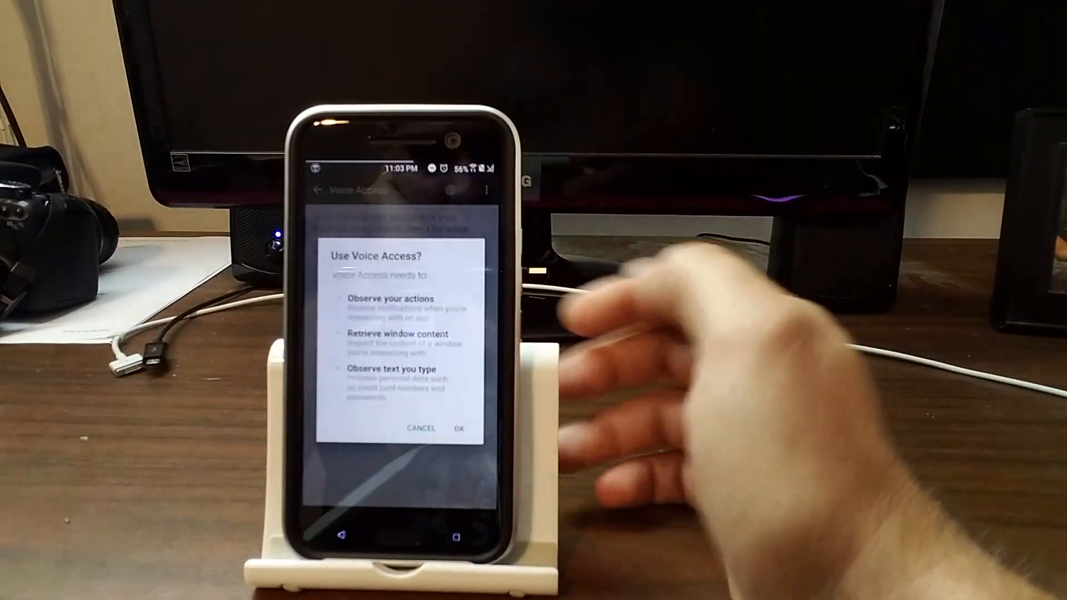
{"action": "left_click", "coordinate": [461, 429]}
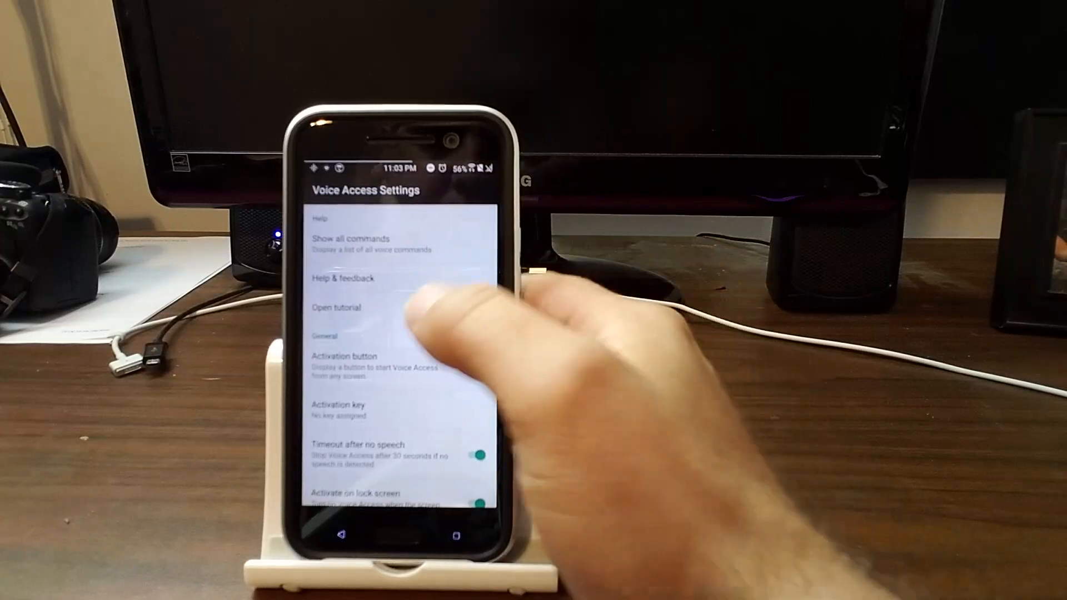
- Enable the Activation button toggle so the floating button appears, then start the tutorial
{"action": "scroll", "scroll_direction": "down", "scroll_amount": 3}
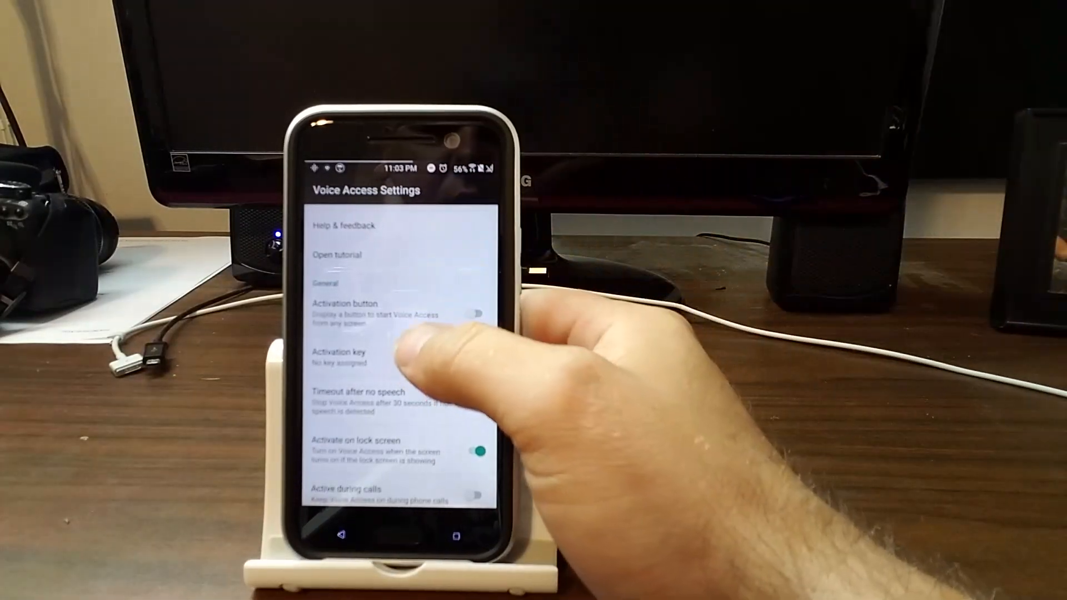
{"action": "left_click", "coordinate": [478, 401]}
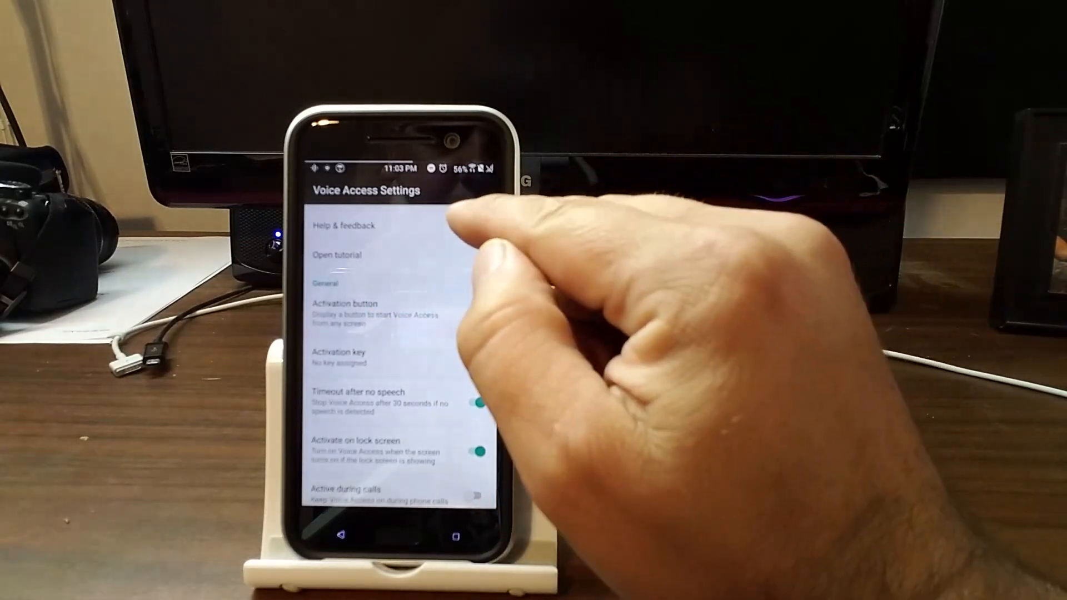
{"action": "left_click", "coordinate": [481, 314]}
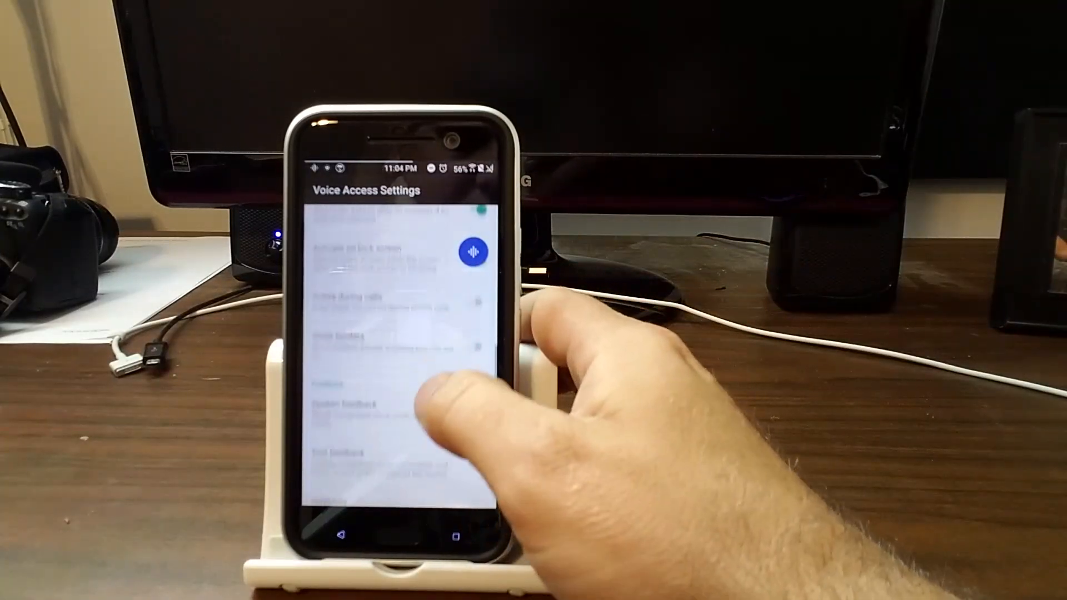
{"action": "scroll", "scroll_direction": "down", "scroll_amount": 3}
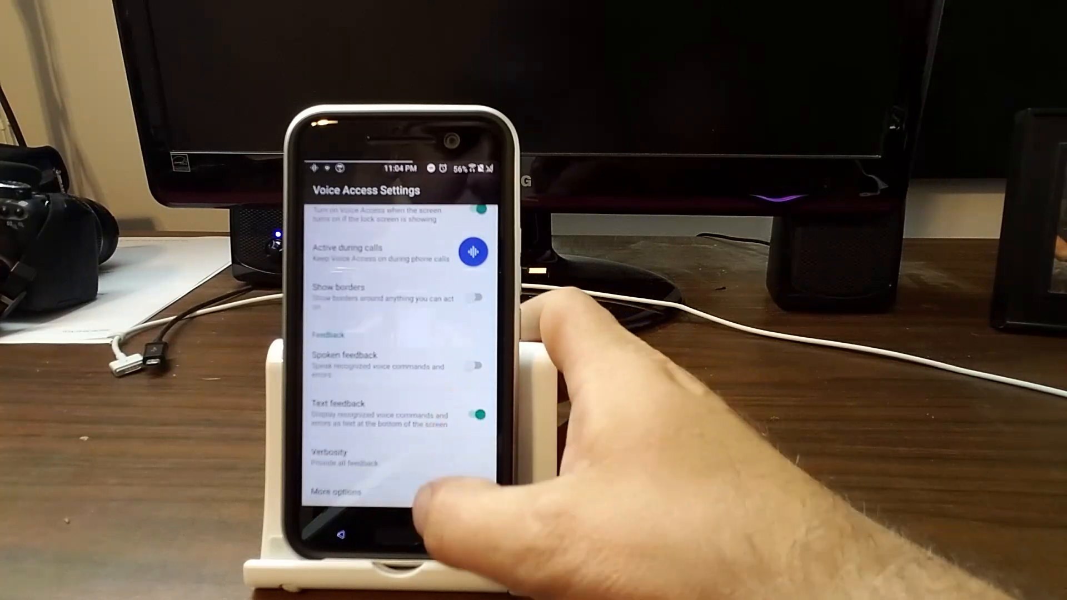
{"action": "left_click", "coordinate": [335, 491]}
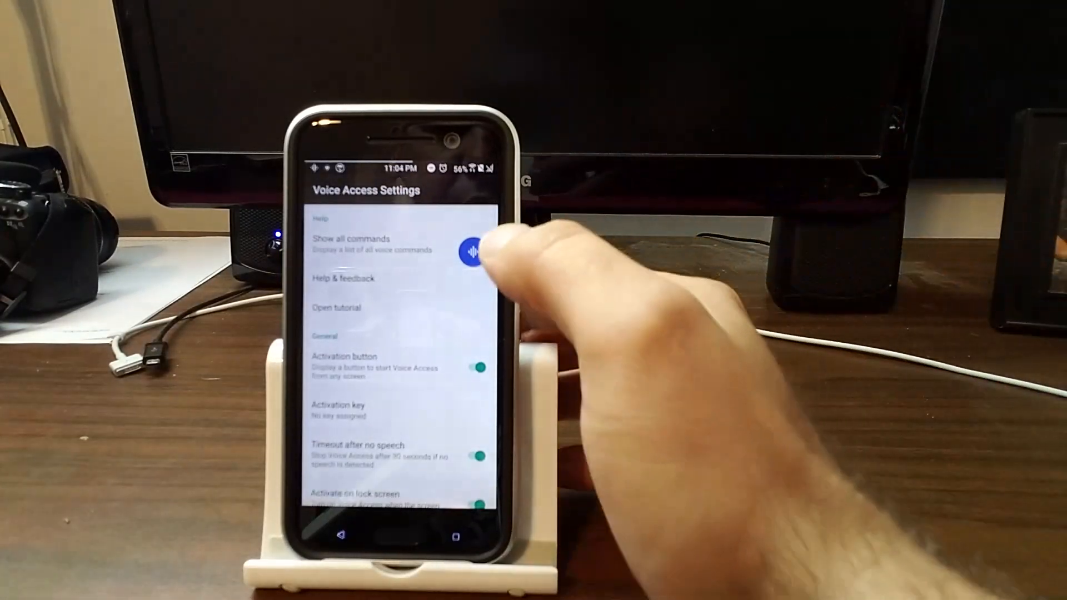
{"action": "left_click", "coordinate": [471, 253]}
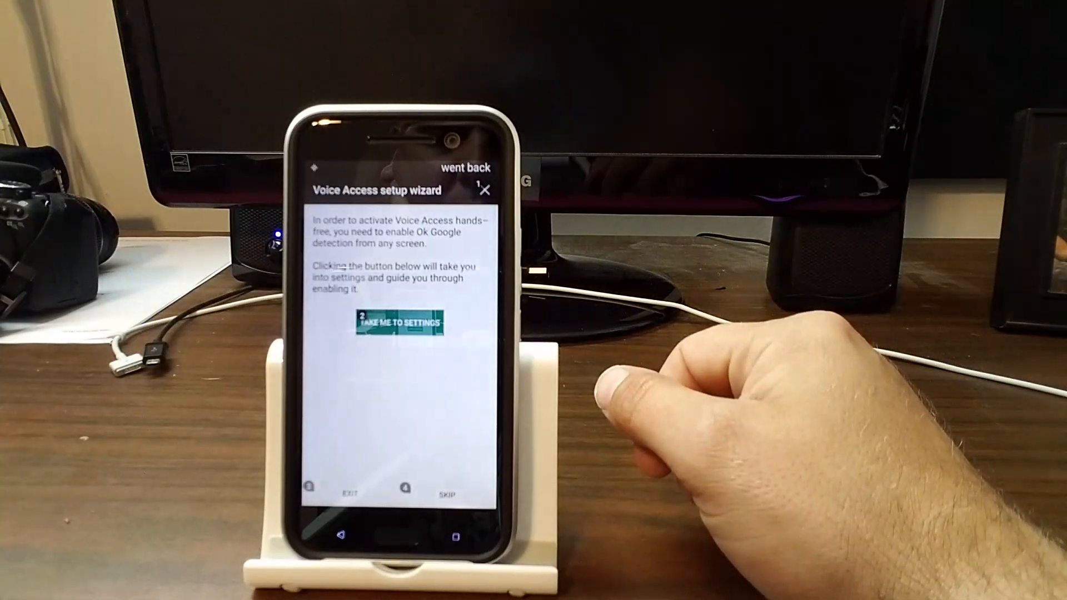
- Agree to enable Ok Google detection from any screen and acknowledge the setup hint
{"action": "left_click", "coordinate": [404, 322]}
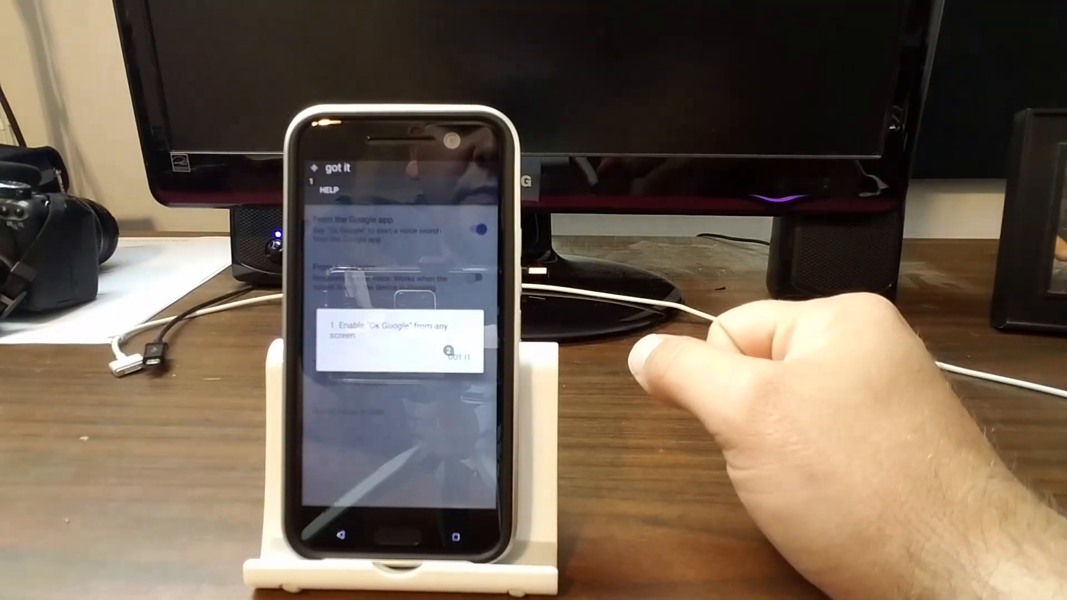
{"action": "left_click", "coordinate": [462, 357]}
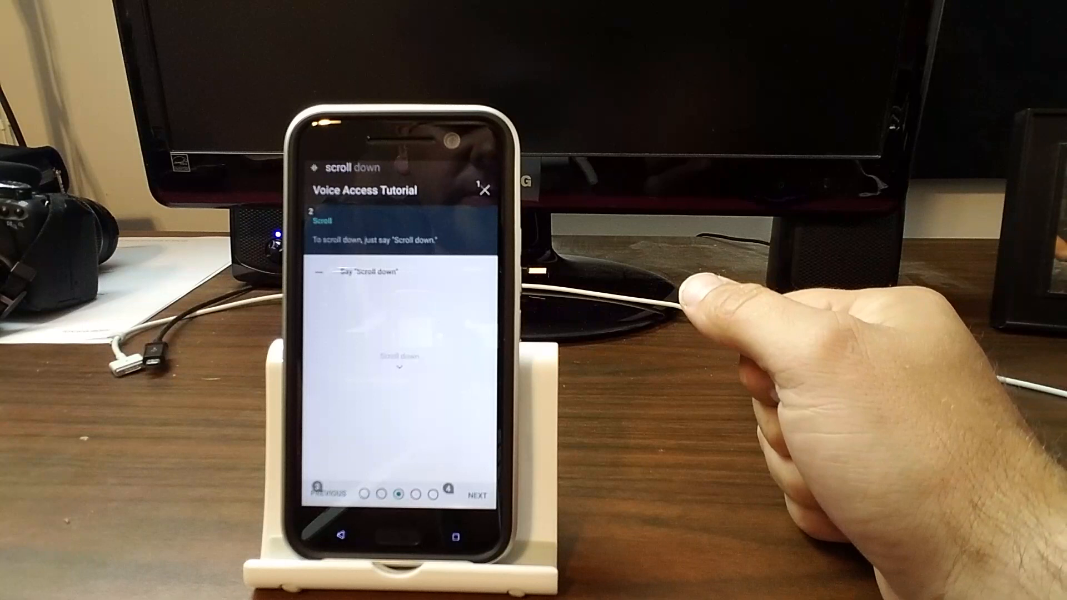
- In the practice text box, dictate 'hello world', then 'delete all' and 'go back' by voice
{"action": "scroll", "scroll_direction": "down", "scroll_amount": 3}
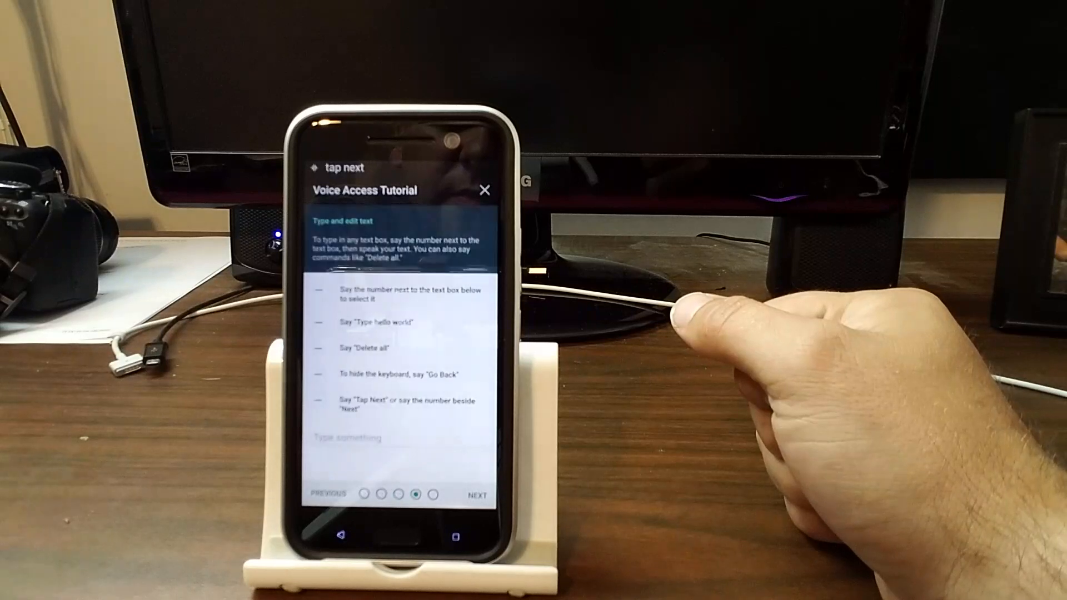
{"action": "left_click", "coordinate": [478, 494]}
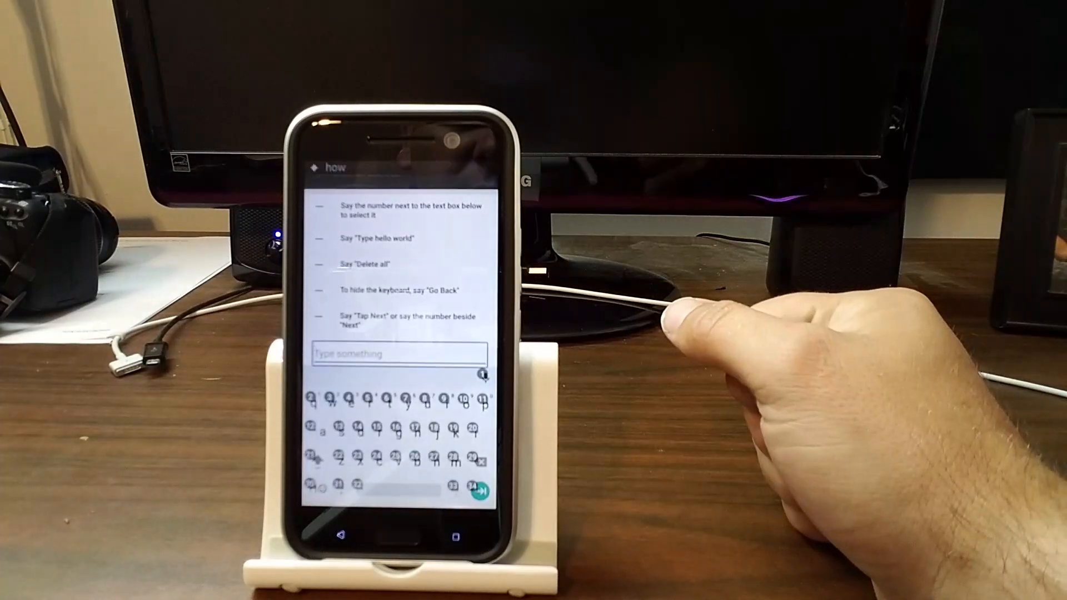
{"action": "type", "text": "hello world"}
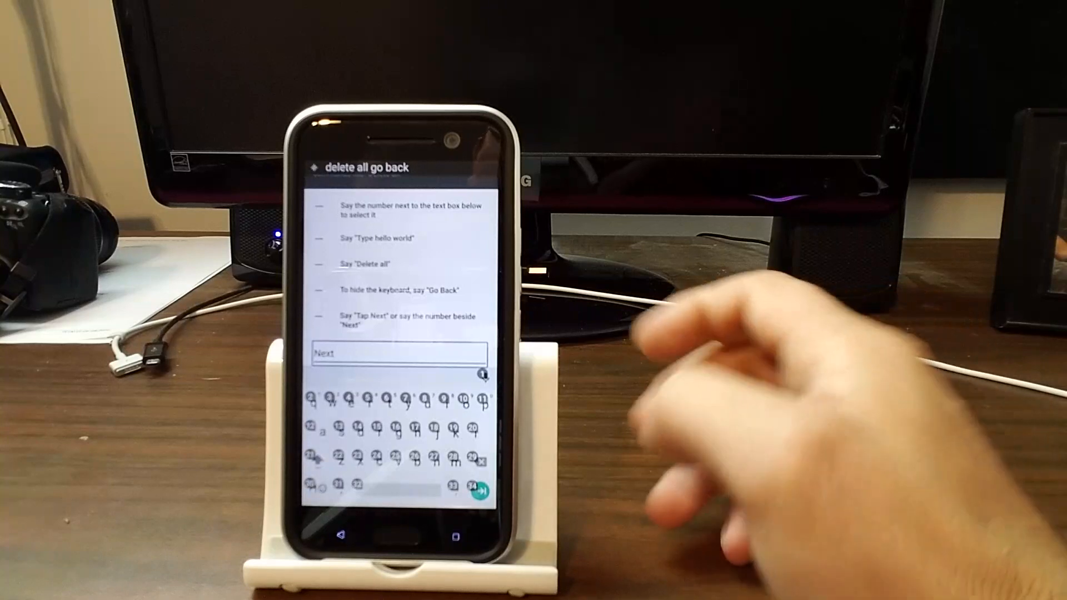
{"action": "type", "text": "delete all go back"}
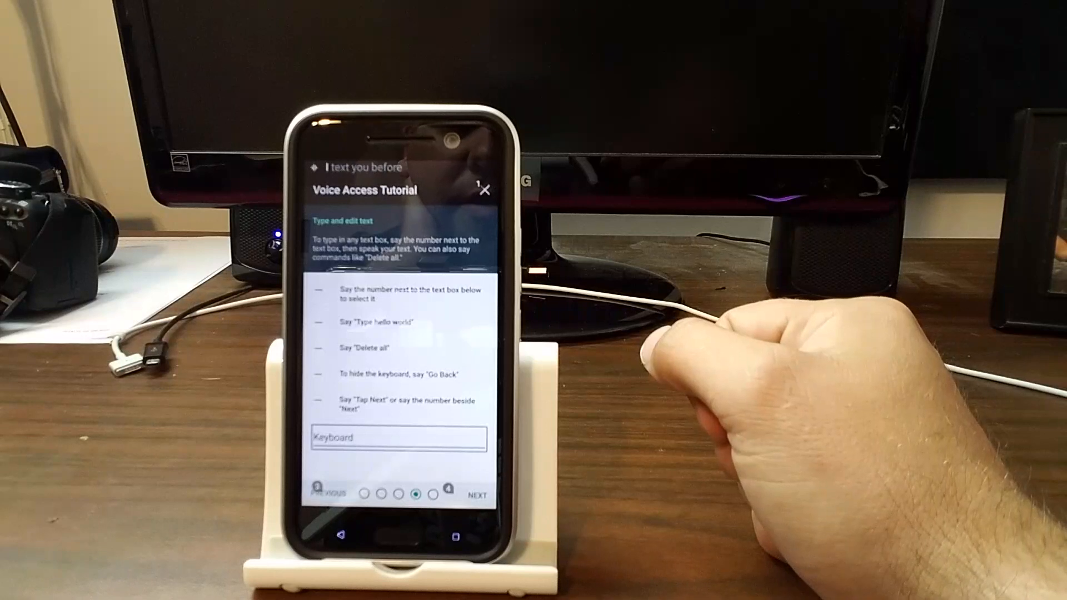
{"action": "type", "text": "keyboard for"}
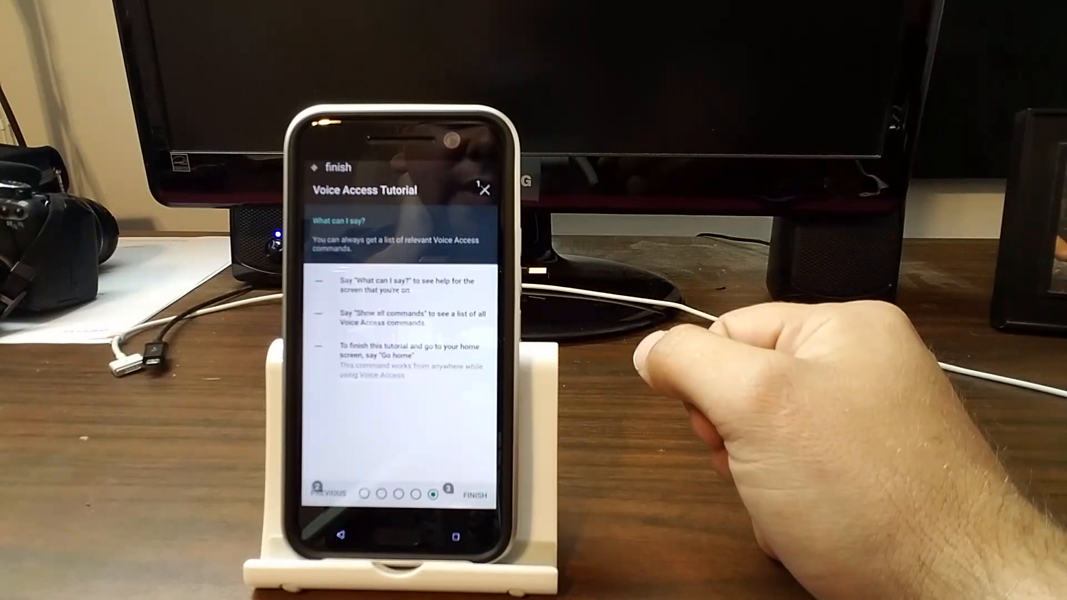
- Finish the tutorial, leave Voice Access settings and return to its Play Store listing
{"action": "left_click", "coordinate": [478, 492]}
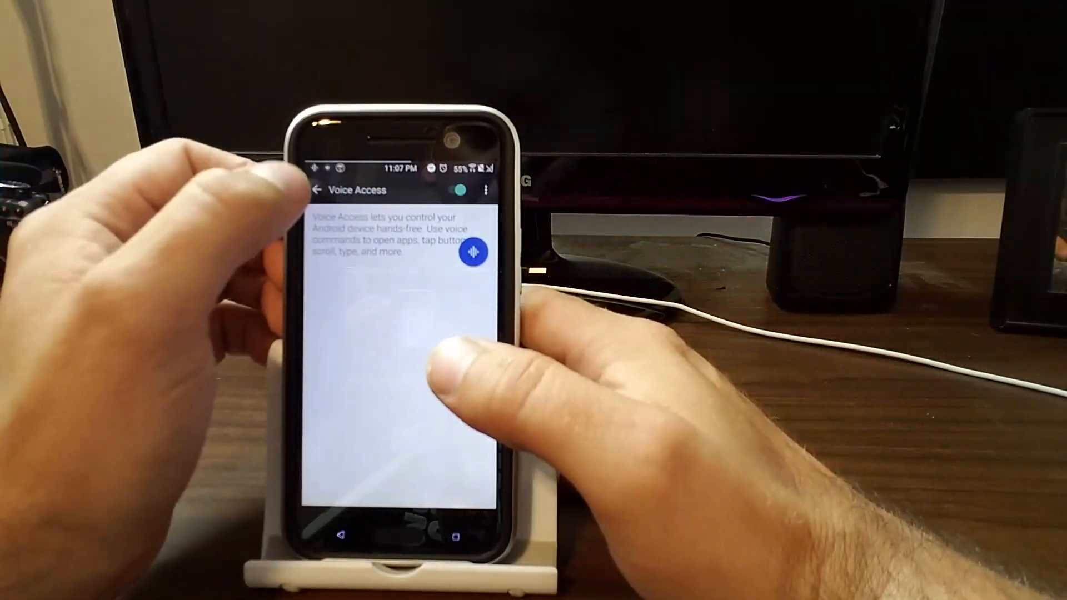
{"action": "left_click", "coordinate": [320, 189]}
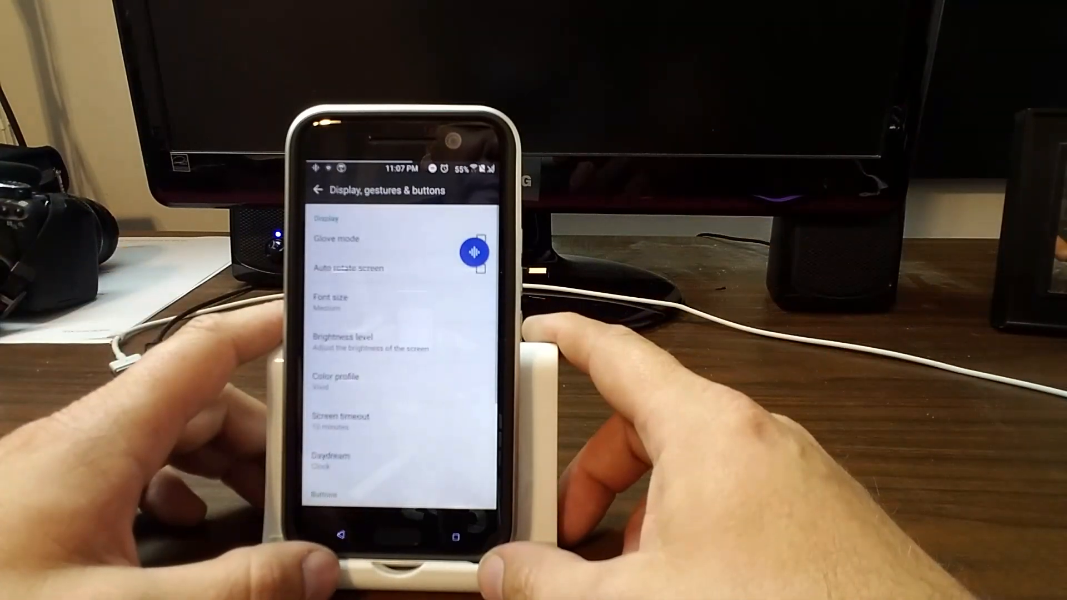
{"action": "left_click", "coordinate": [315, 190]}
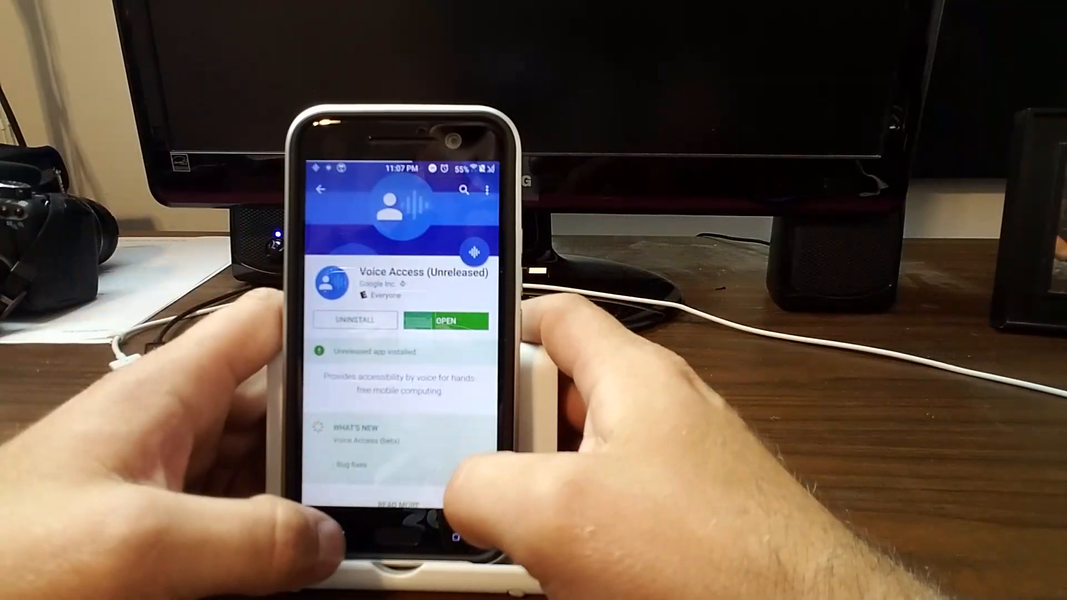
- Search the Play Store for 'jump' and install Jump Inspector from its listing
{"action": "left_click", "coordinate": [315, 190]}
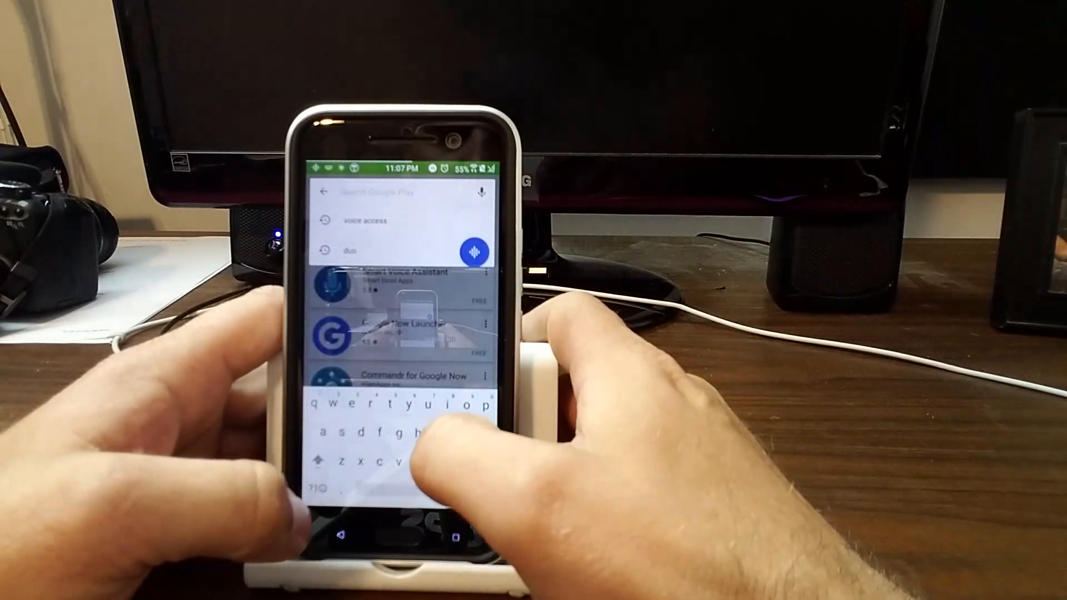
{"action": "type", "text": "jump inspector"}
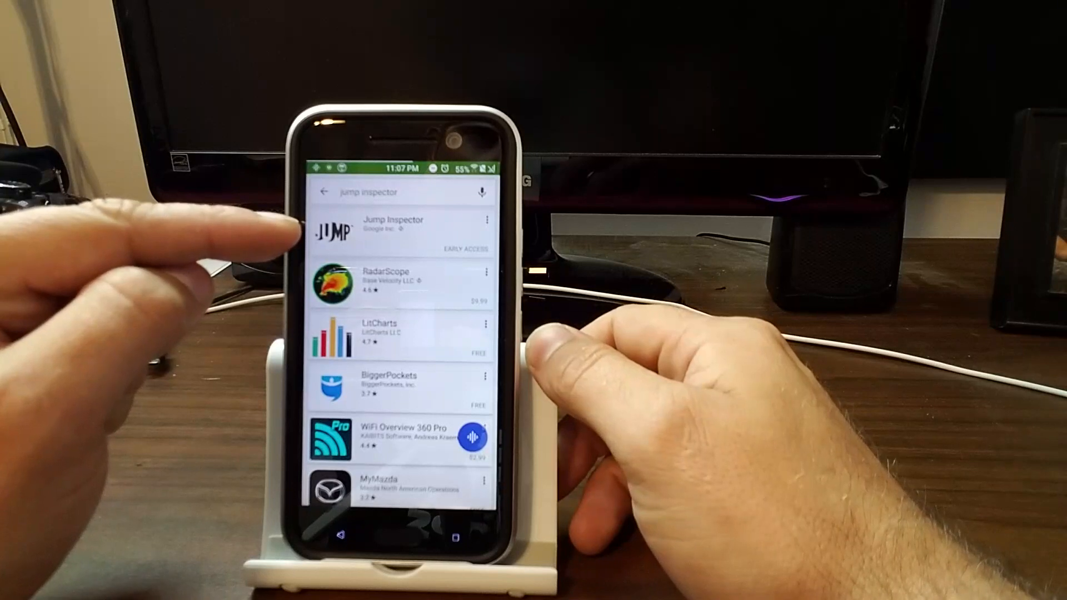
{"action": "left_click", "coordinate": [396, 231]}
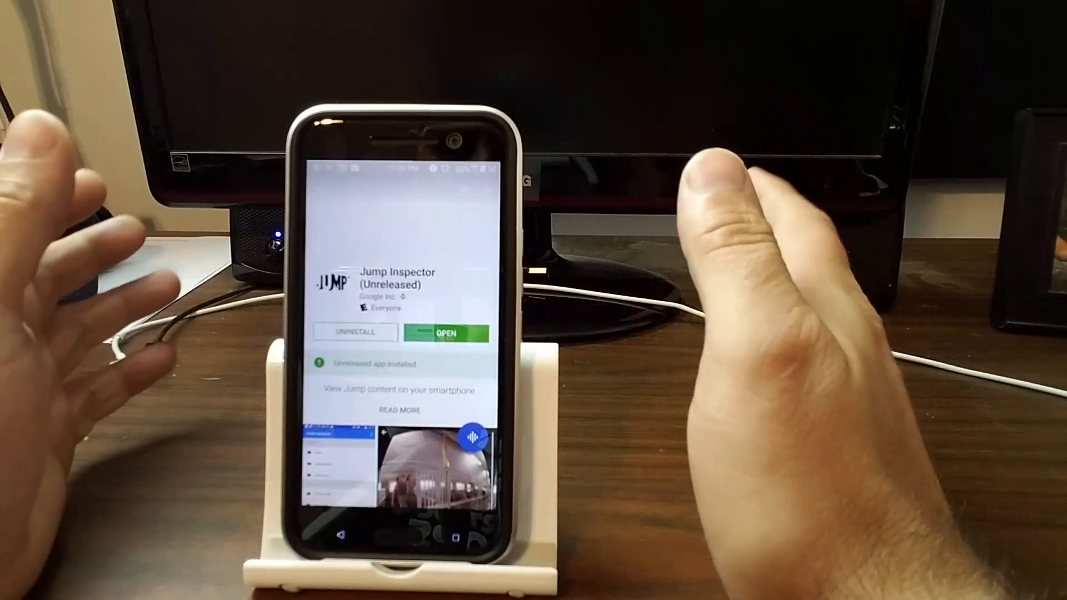
- Launch Jump Inspector, allow media access, and turn on Enable VR playback controls in its settings
{"action": "left_click", "coordinate": [447, 332]}
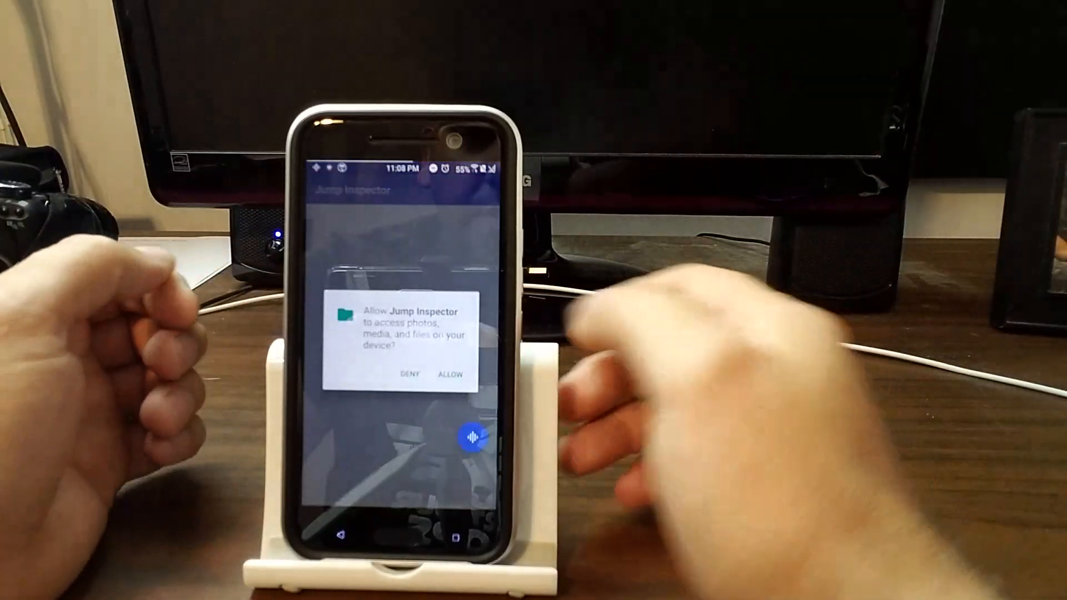
{"action": "left_click", "coordinate": [449, 374]}
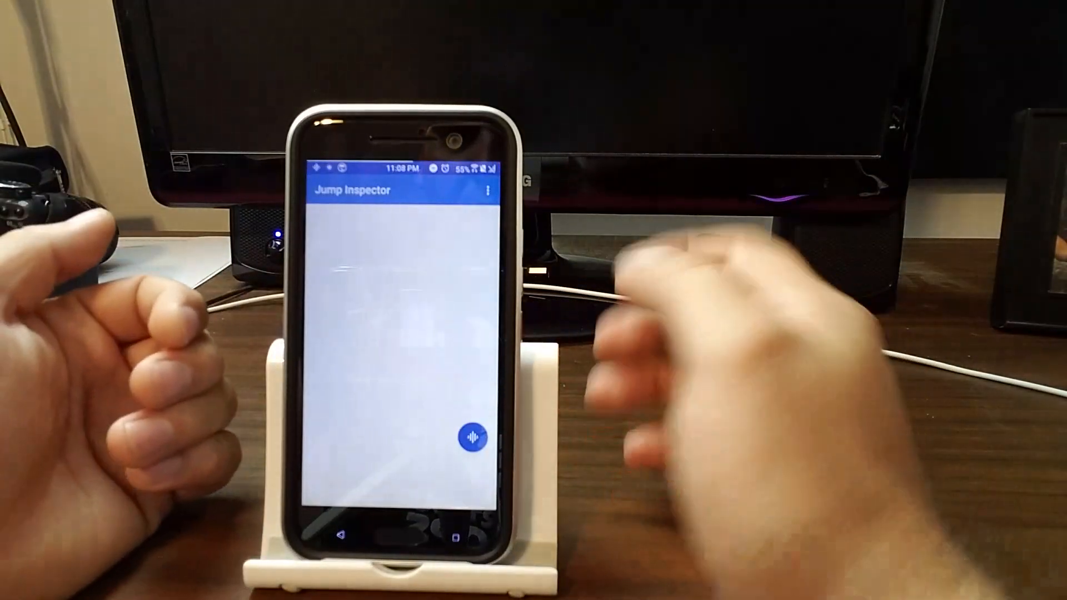
{"action": "left_click", "coordinate": [486, 188]}
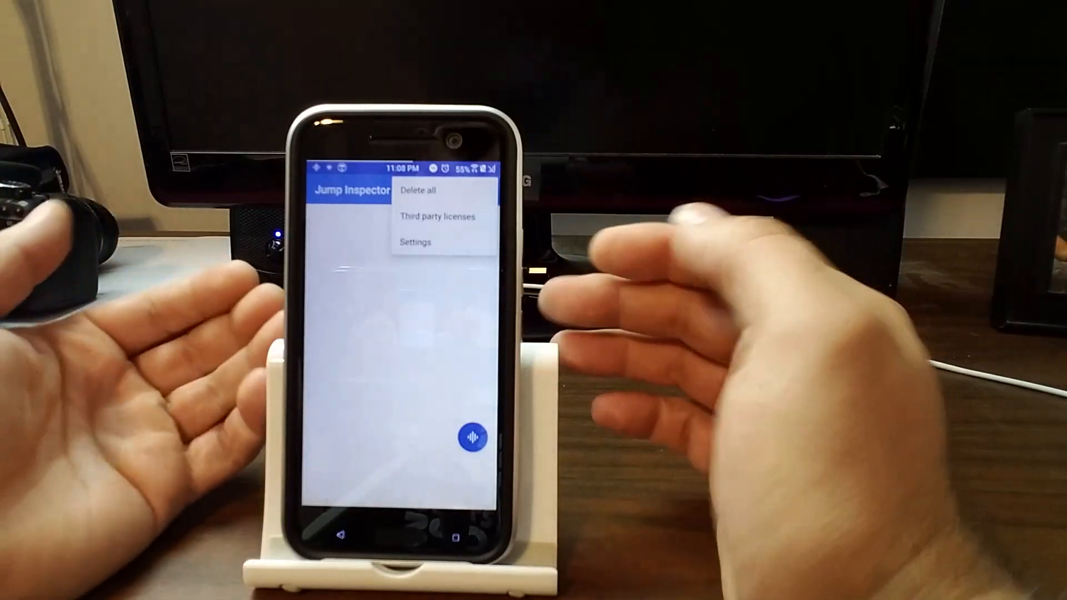
{"action": "left_click", "coordinate": [414, 242]}
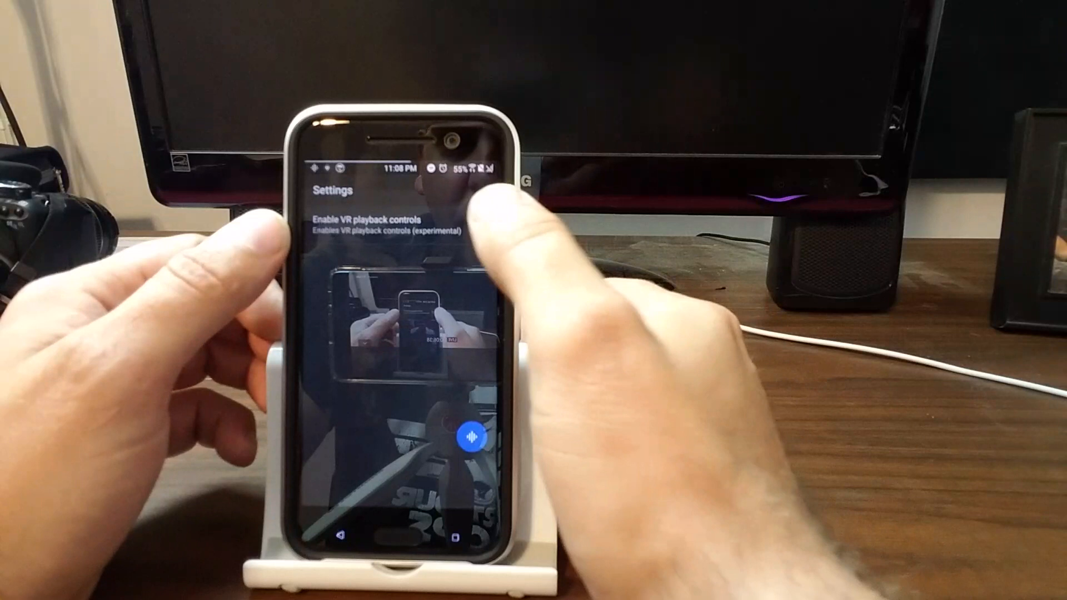
{"action": "left_click", "coordinate": [481, 226]}
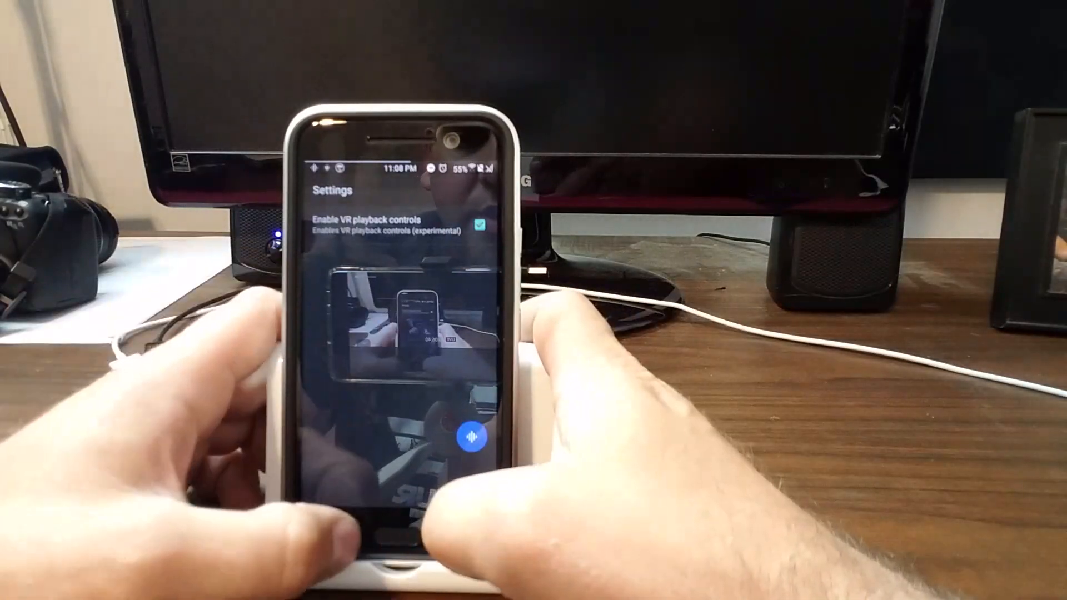